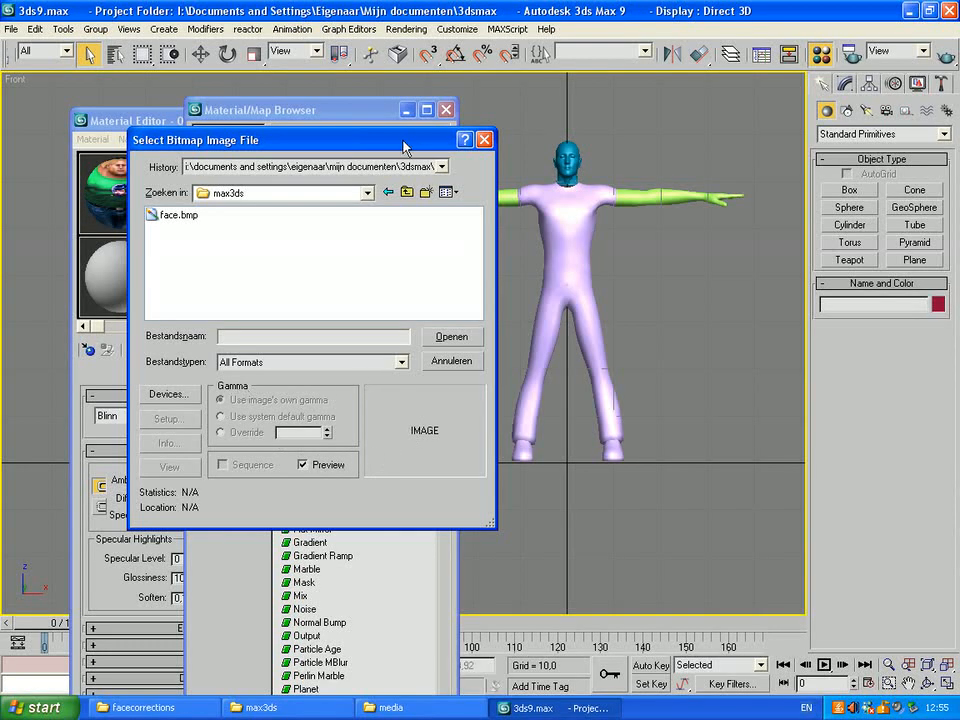
Move the file dialog aside and choose face.bmp in the max3ds folder
left_click_drag(196, 140, 168, 292)
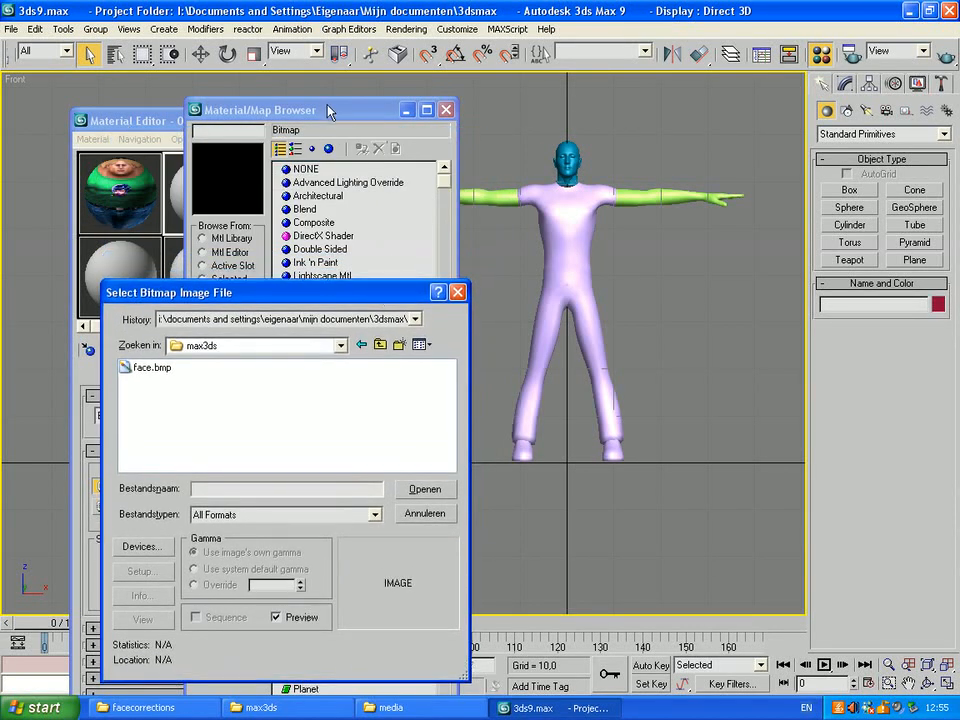
mouse_move(364, 296)
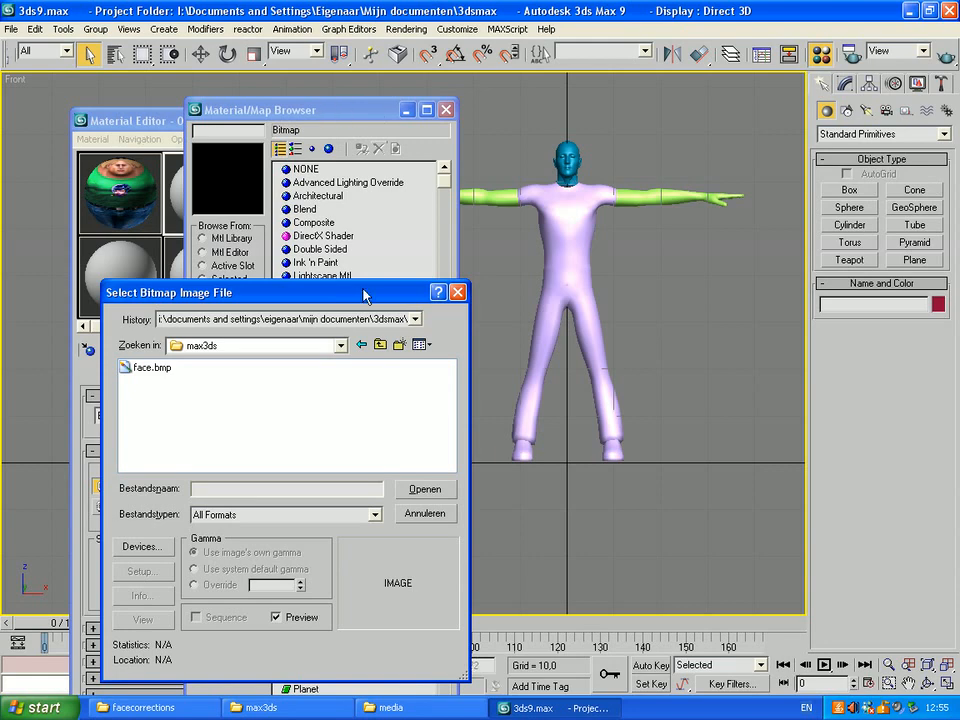
left_click_drag(364, 292, 670, 292)
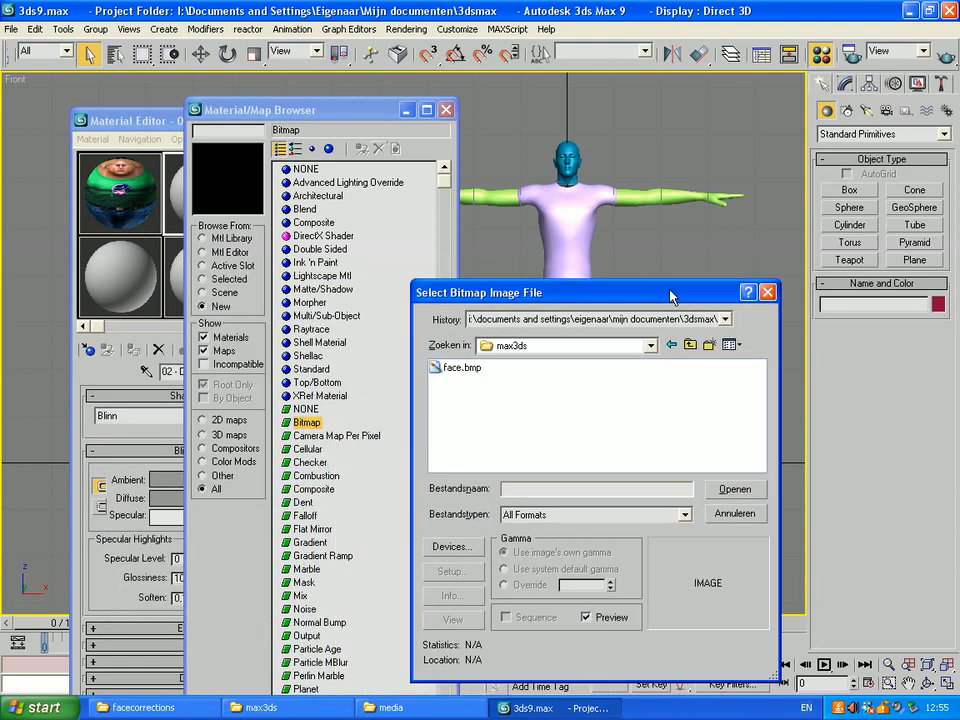
left_click(444, 340)
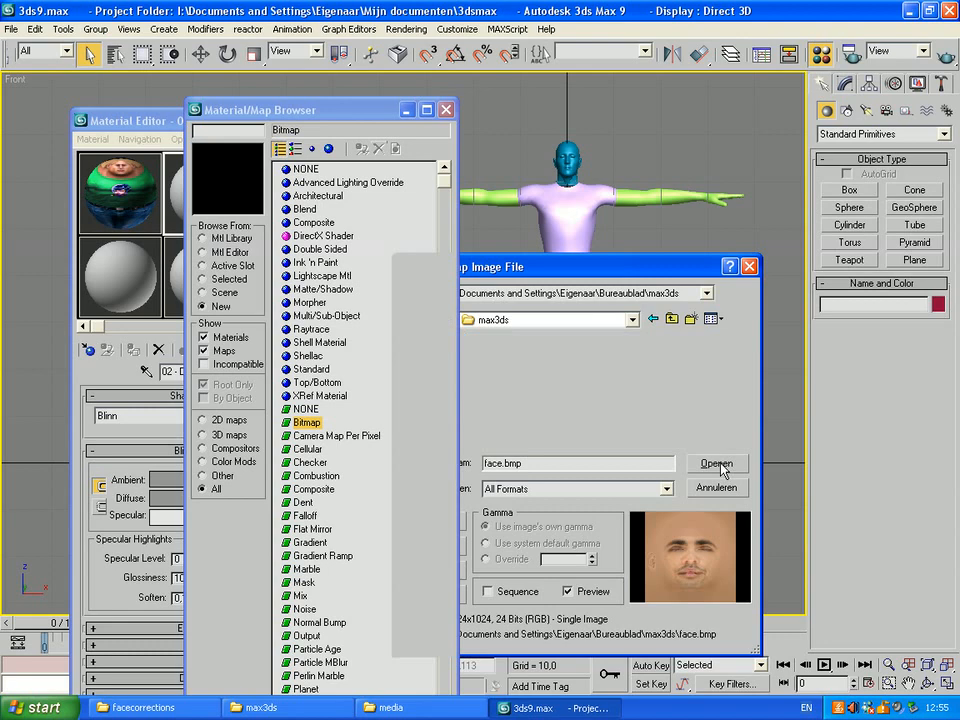
Load face.bmp as Map #1 and close the Material/Map Browser
left_click(716, 464)
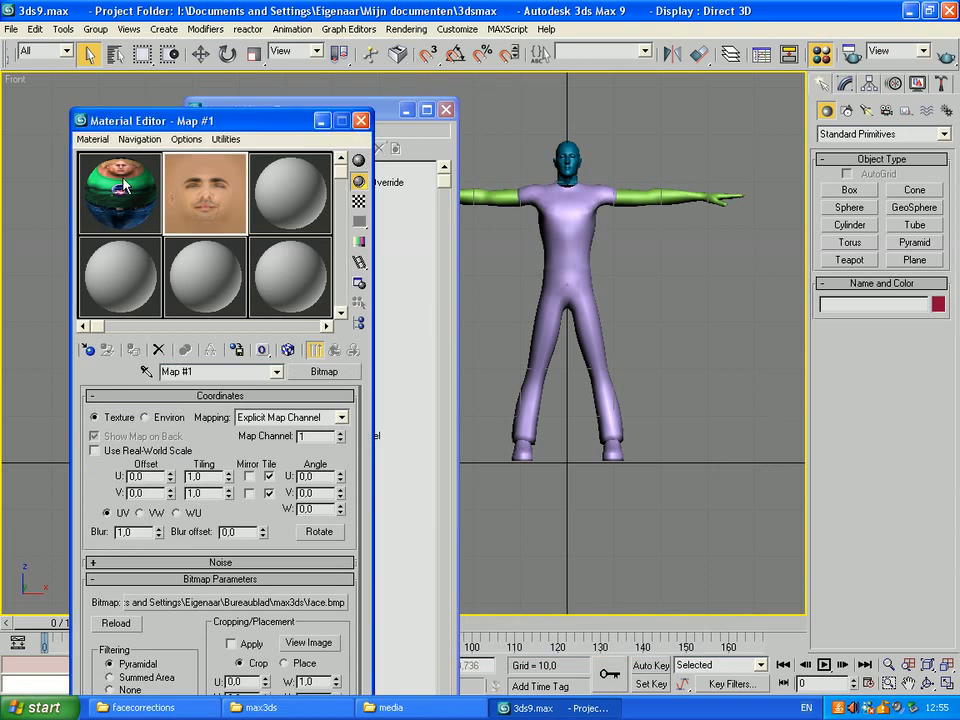
mouse_move(572, 248)
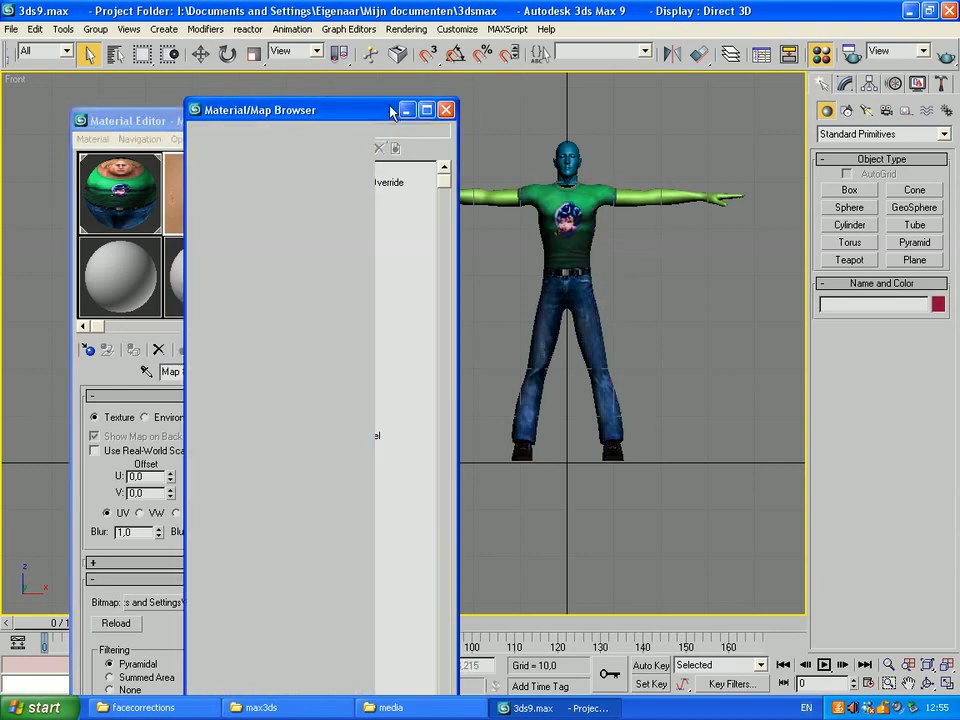
left_click(446, 108)
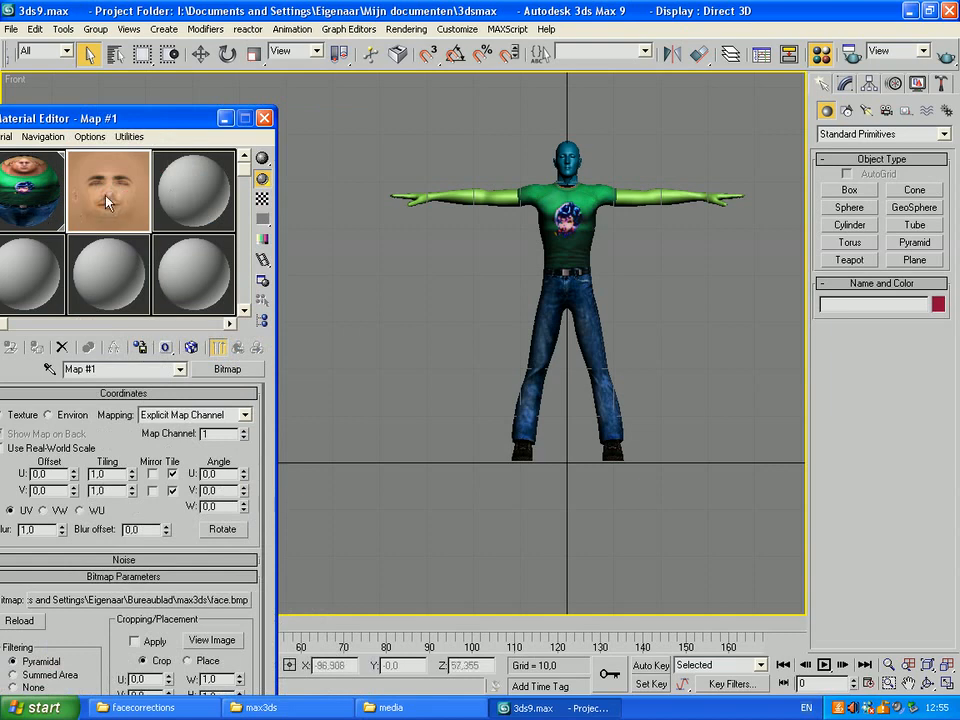
Return from the face map to the 1st material's Phong shader parameters
left_click(36, 190)
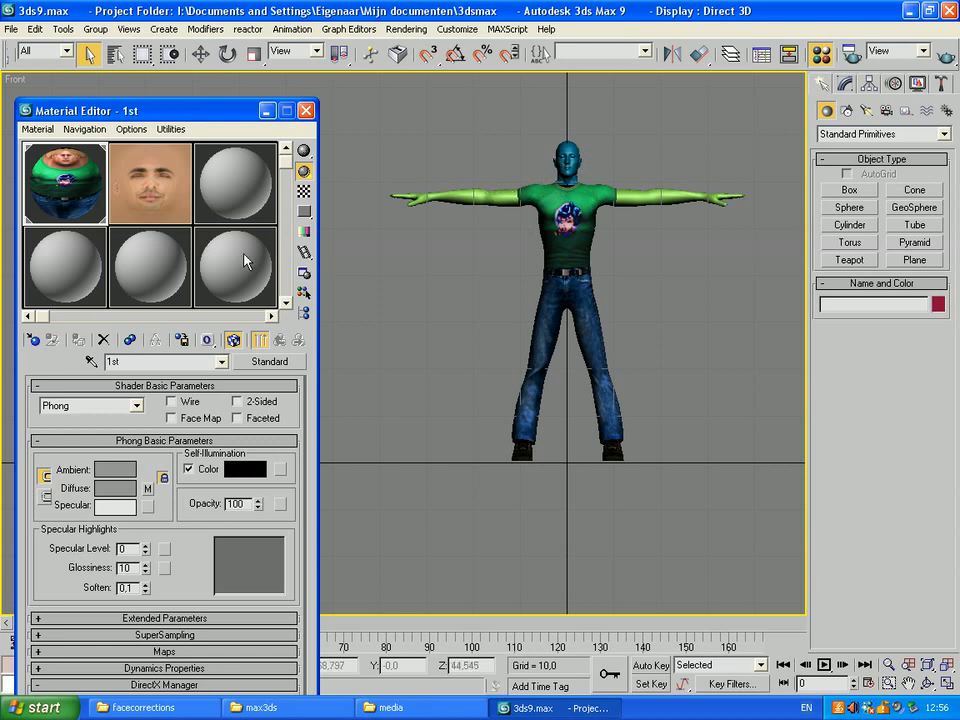
mouse_move(244, 260)
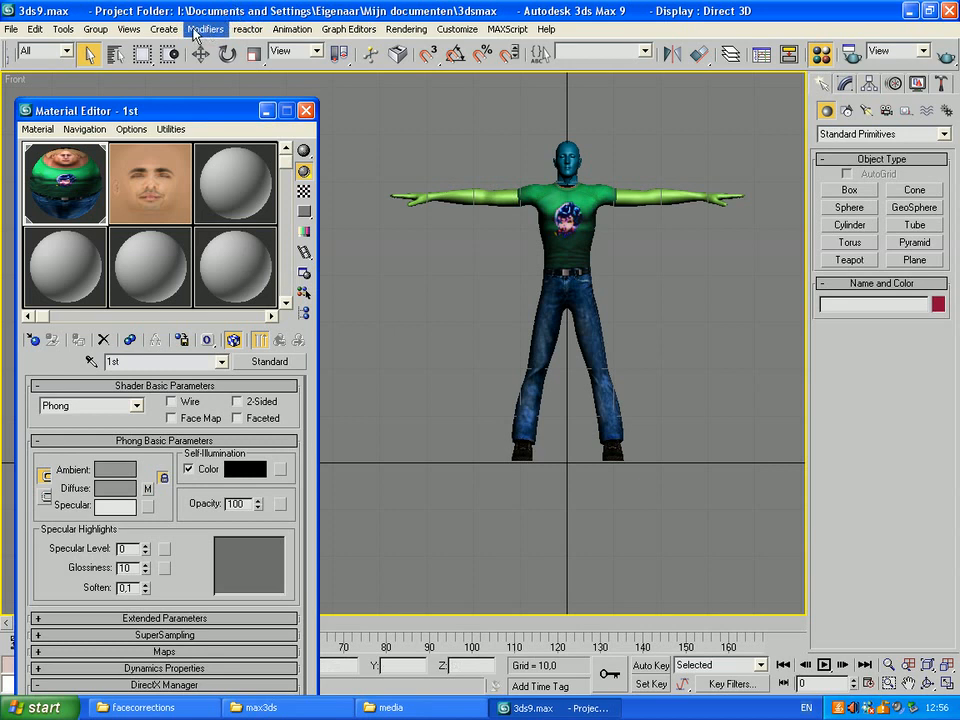
mouse_move(608, 184)
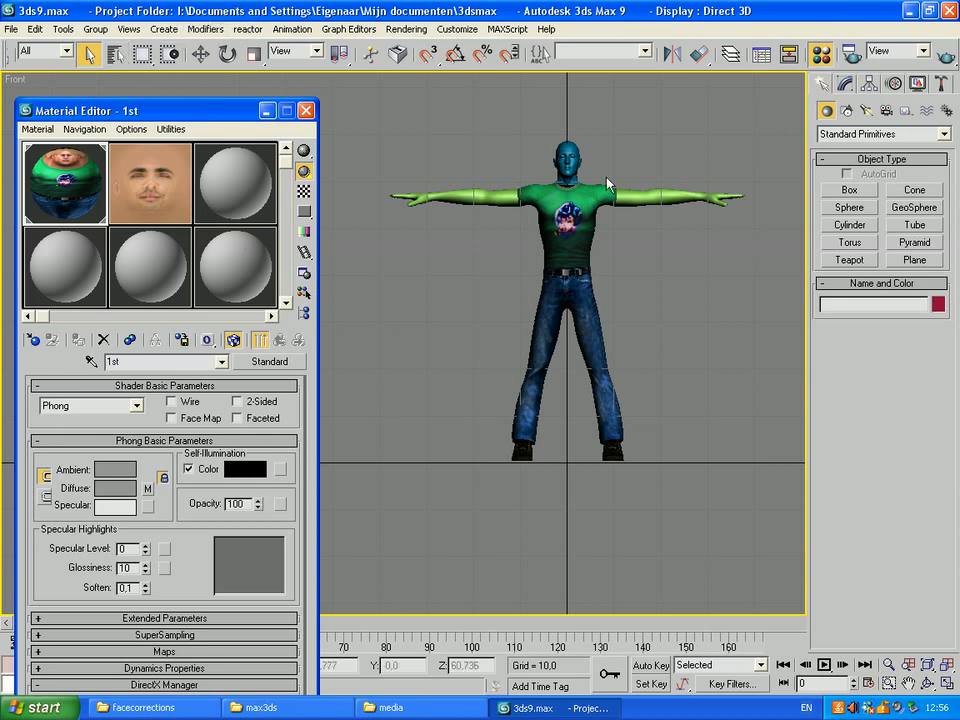
Select the character model and rename it 'meshta'
left_click(568, 160)
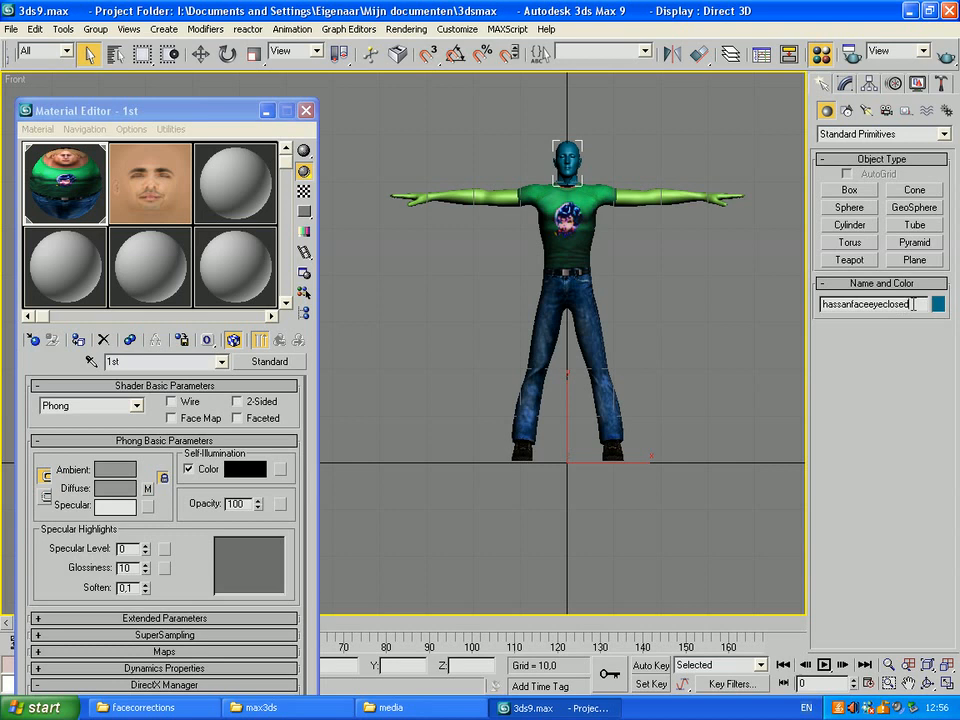
triple_click(872, 304)
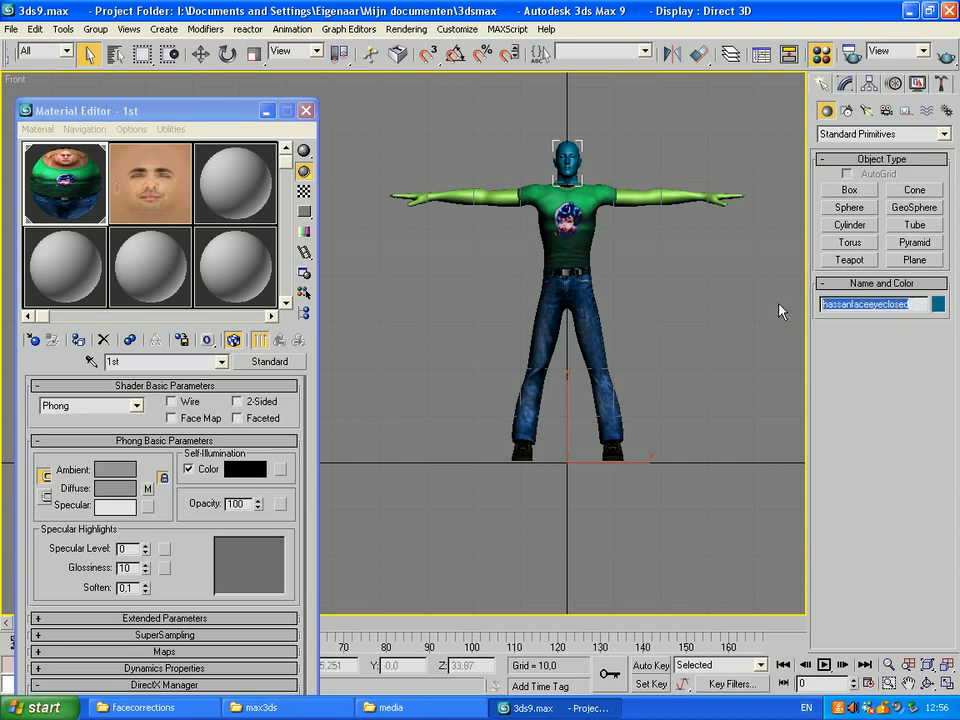
type("meshhassan")
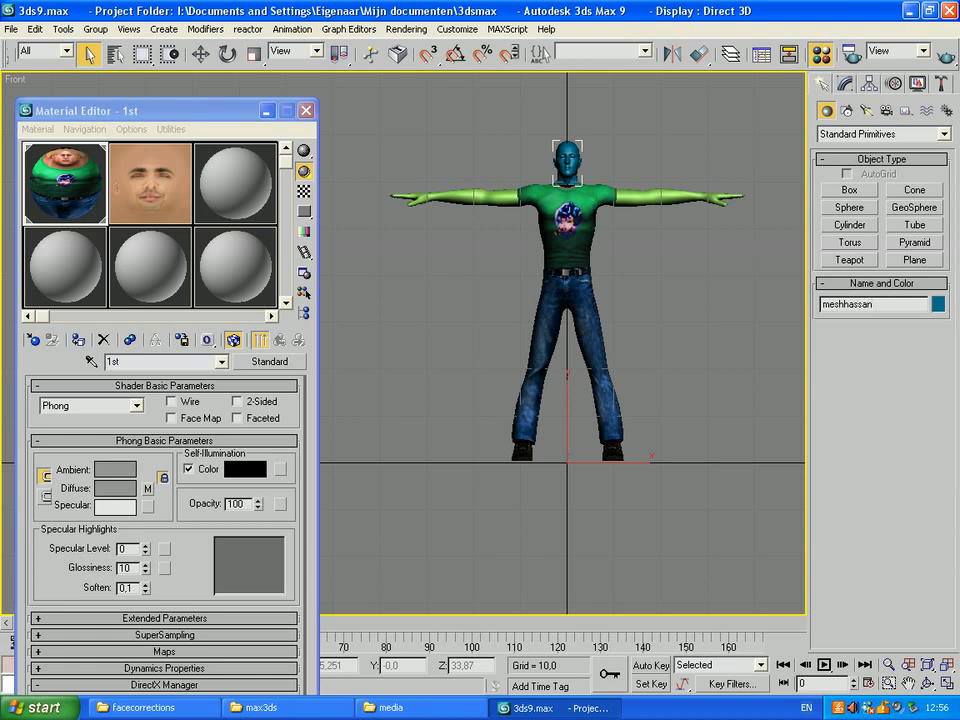
type("ta")
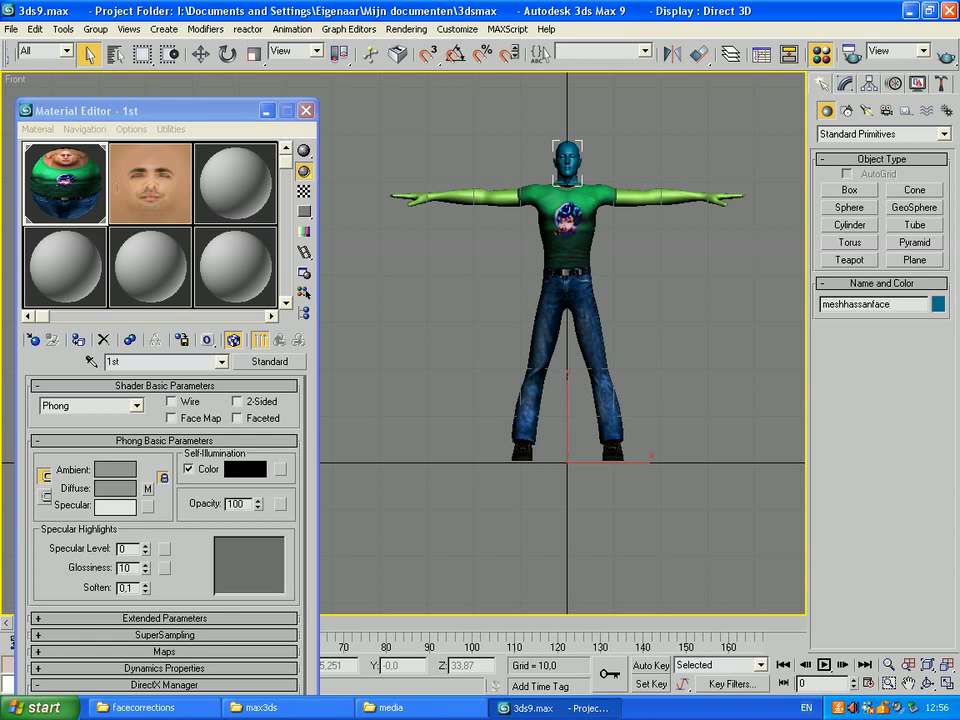
left_click(880, 304)
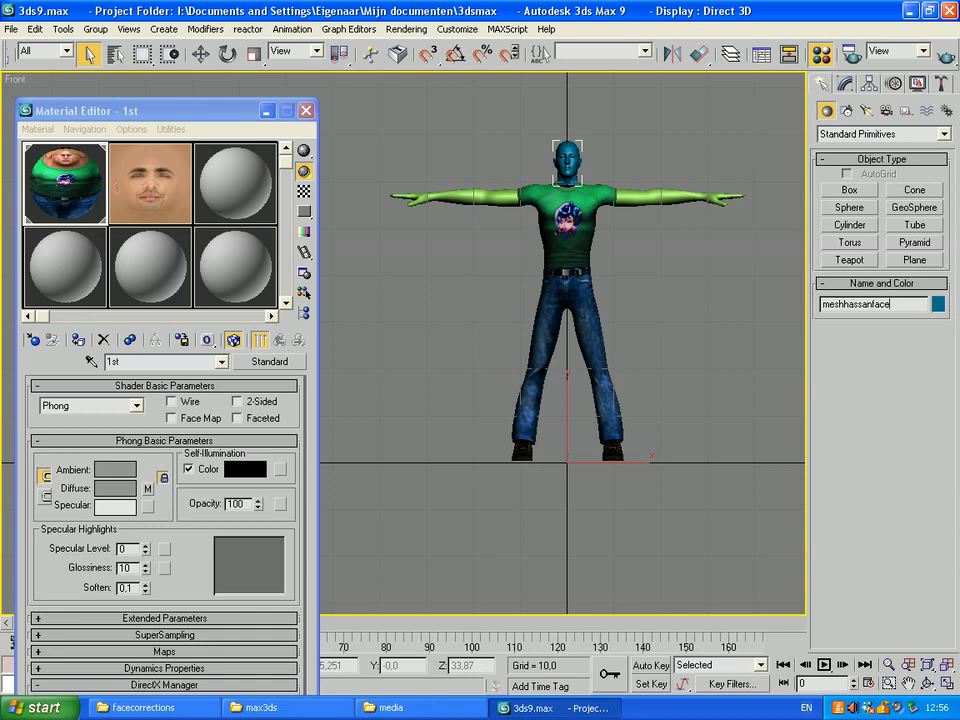
mouse_move(780, 310)
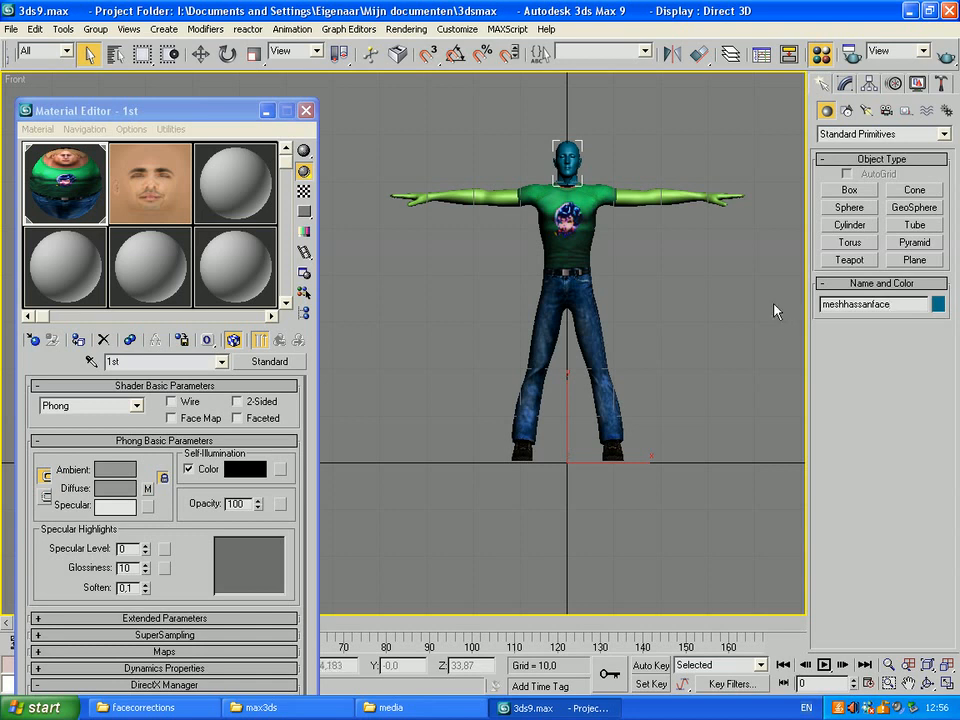
mouse_move(150, 348)
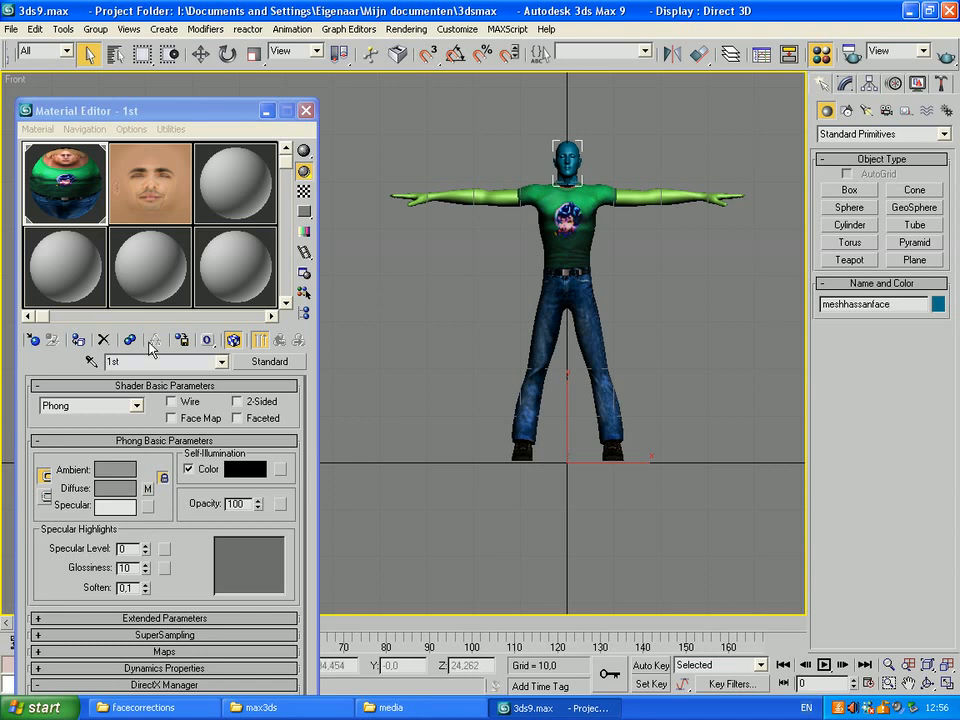
mouse_move(164, 178)
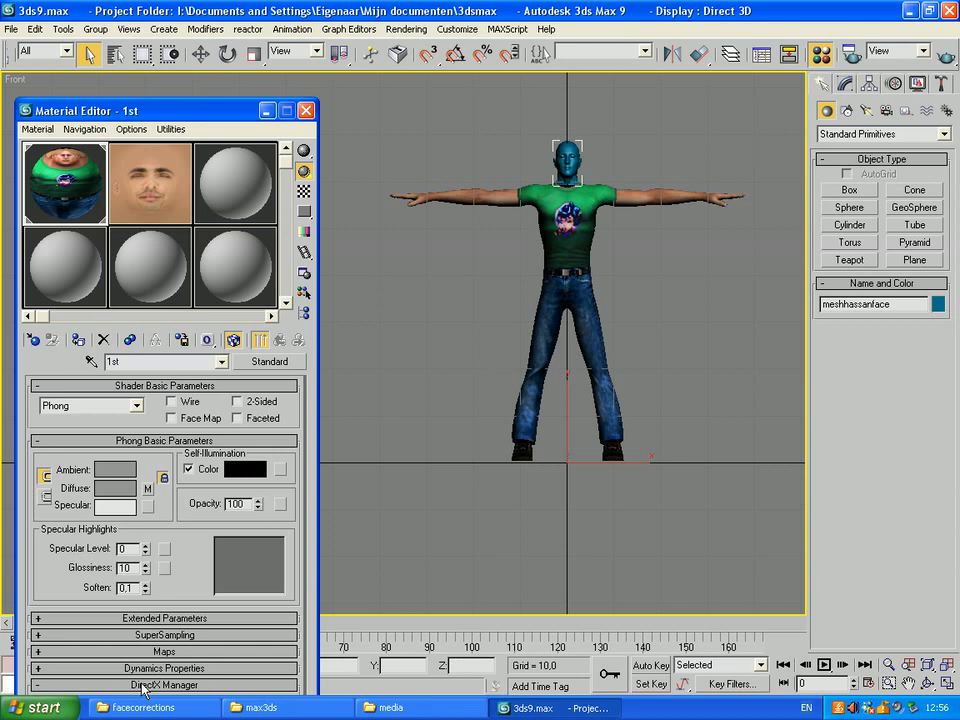
mouse_move(138, 690)
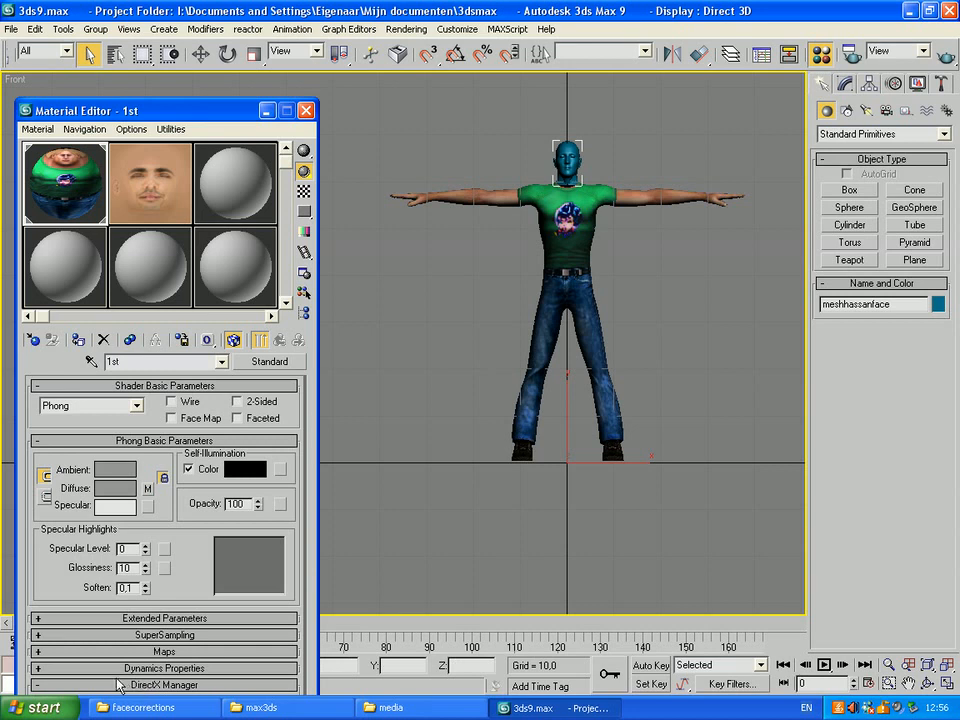
Zoom in on the character's upper body and centre the head and t-shirt
left_click(716, 356)
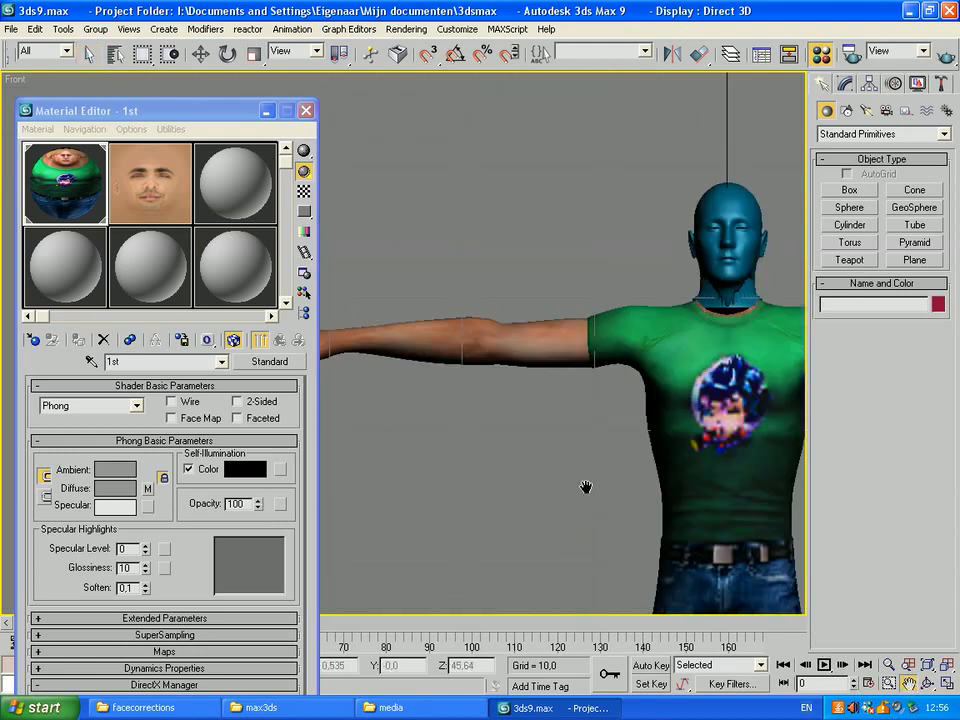
left_click_drag(586, 488, 520, 384)
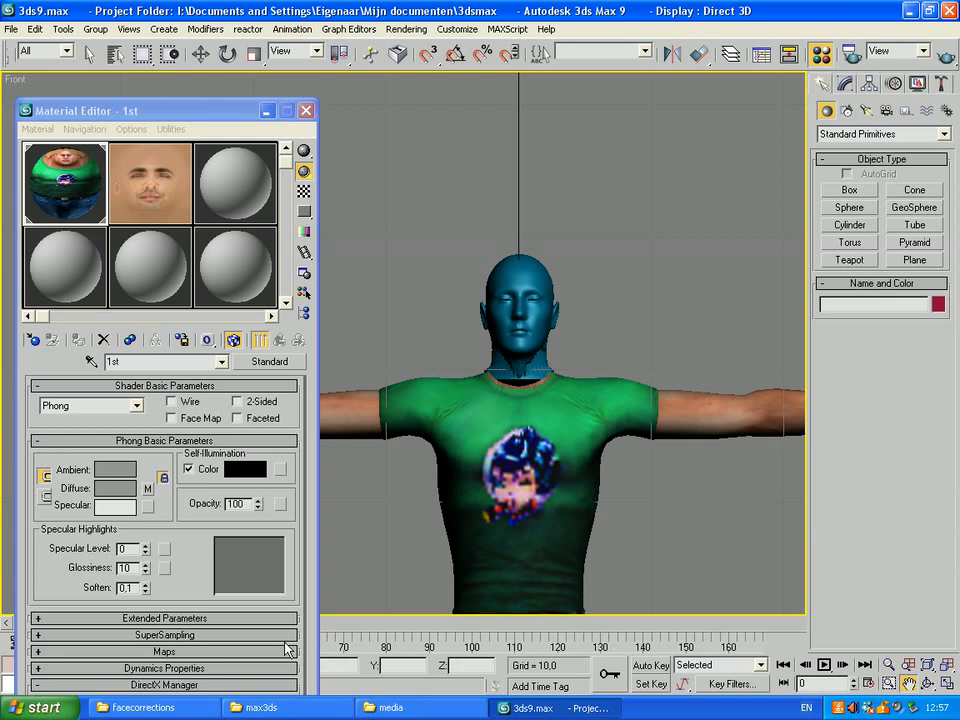
mouse_move(178, 664)
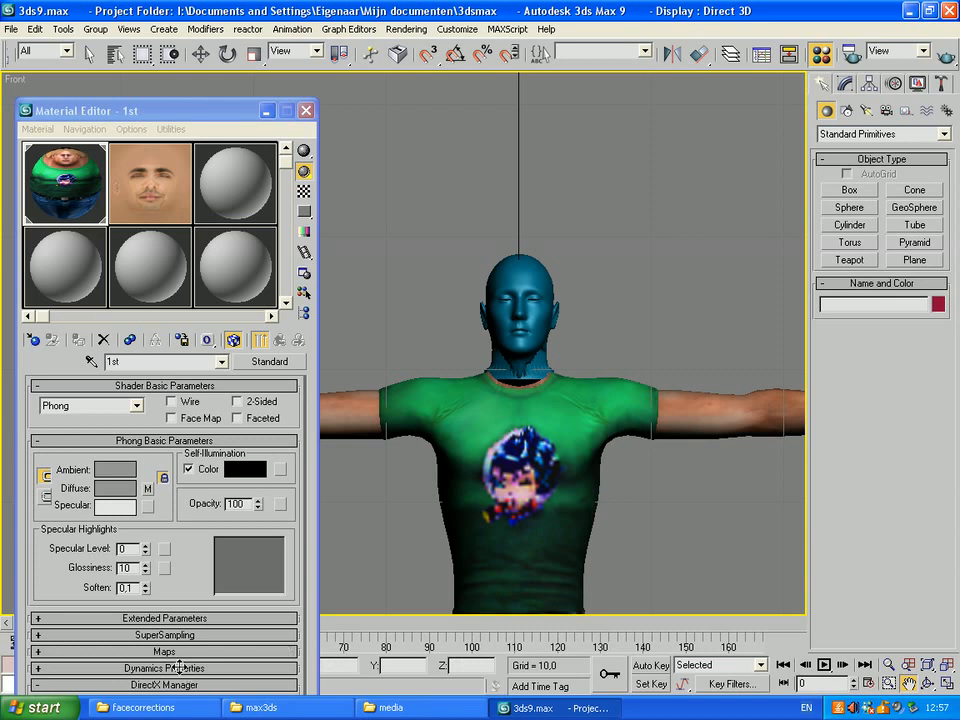